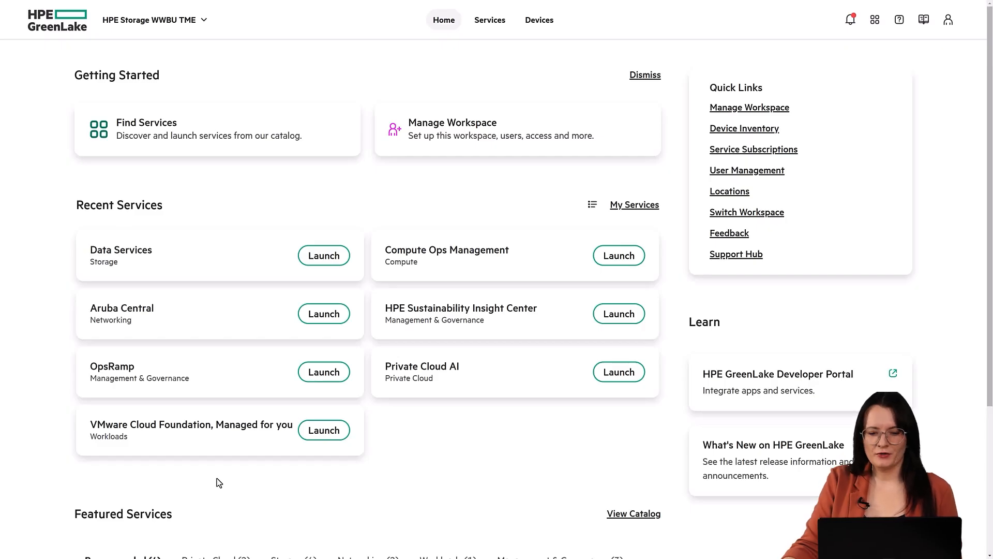
mouse_move(227, 473)
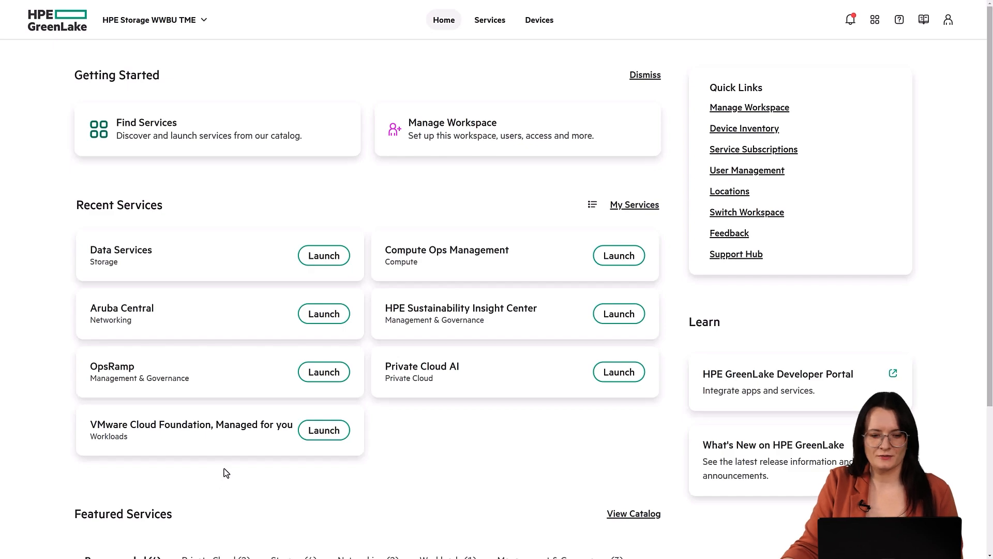
- Launch Data Services with the deployment region kept at US West
click(323, 255)
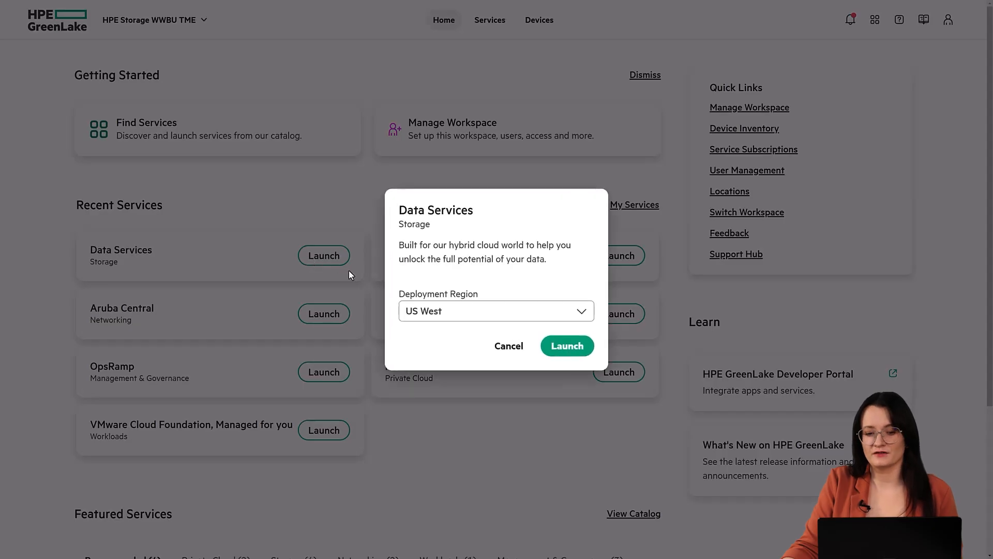
mouse_move(583, 350)
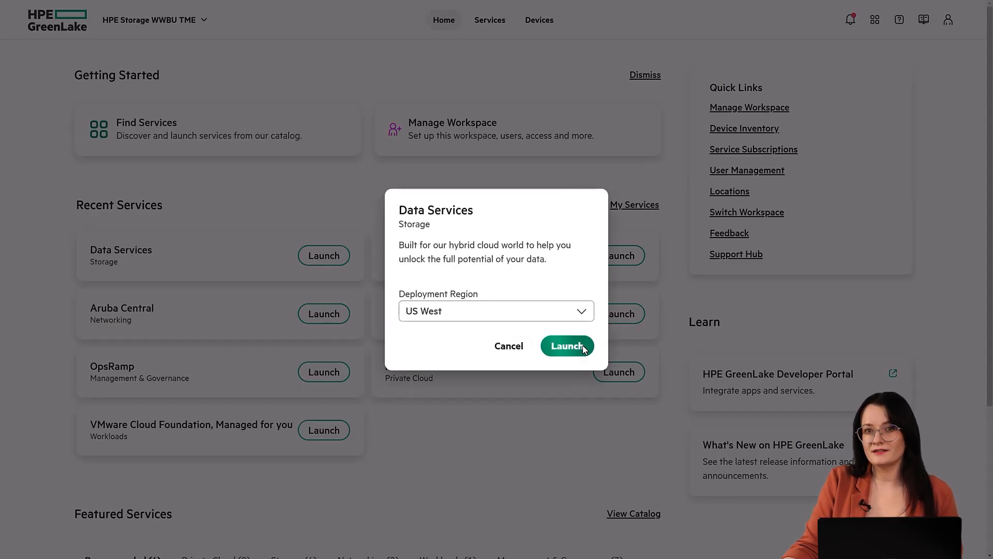
click(567, 345)
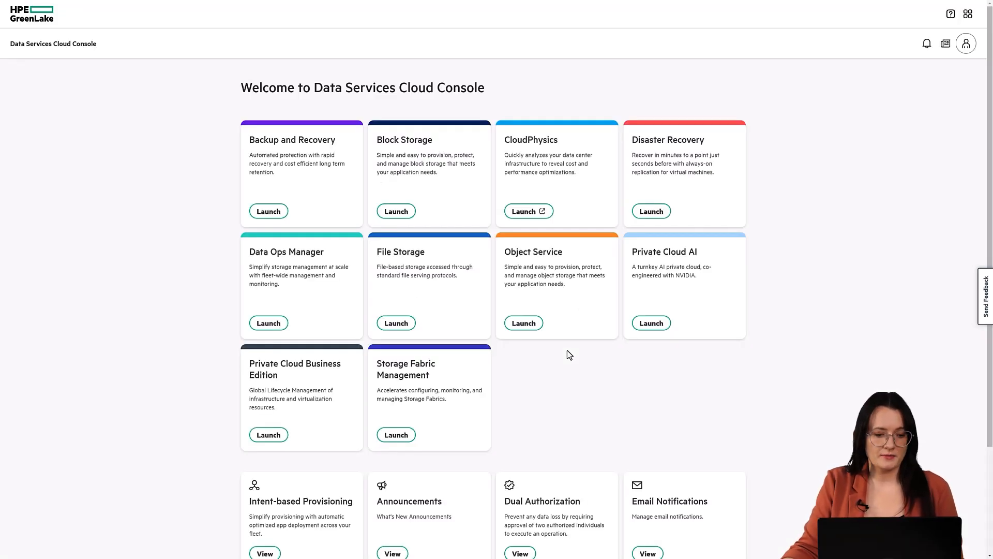
- Launch Data Ops Manager to view its storage Dashboard
click(268, 323)
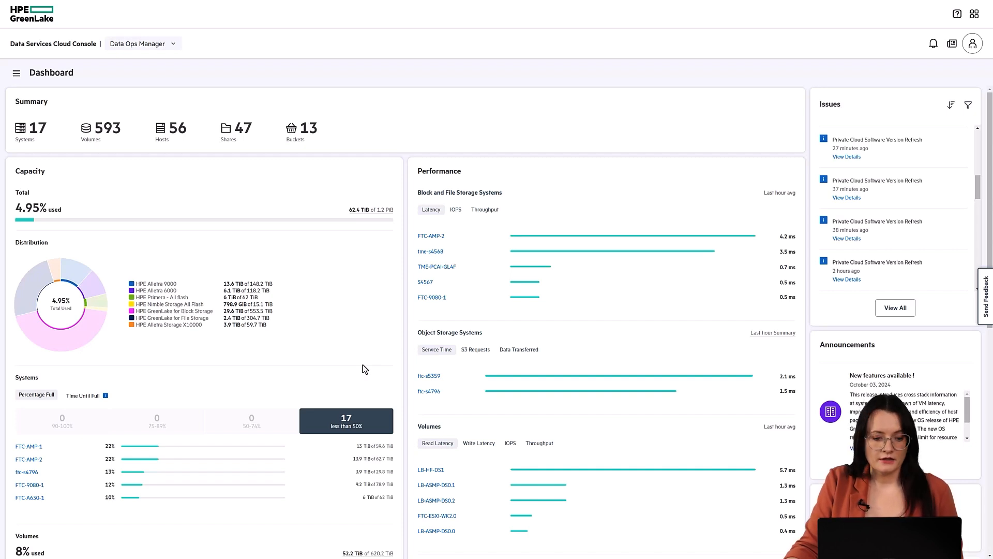
mouse_move(207, 366)
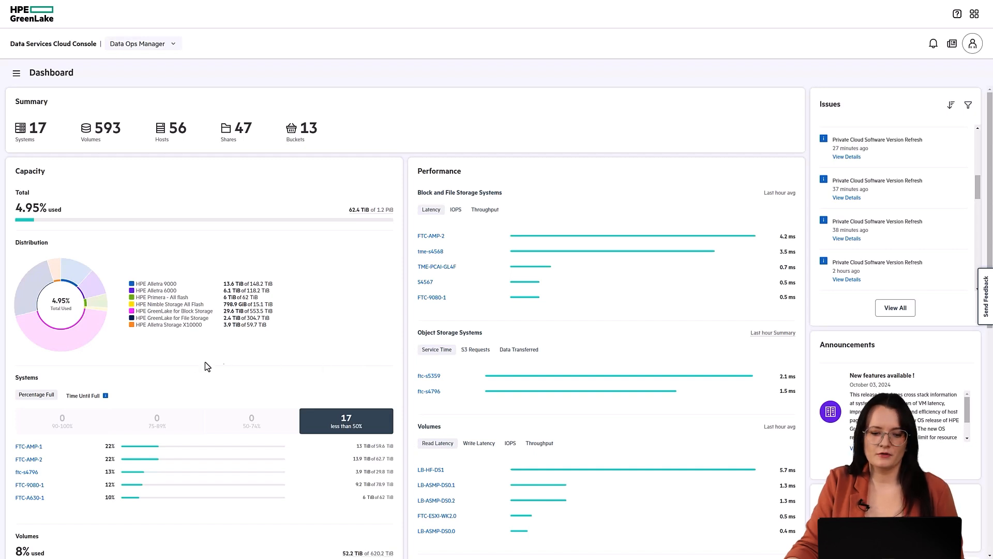
mouse_move(141, 360)
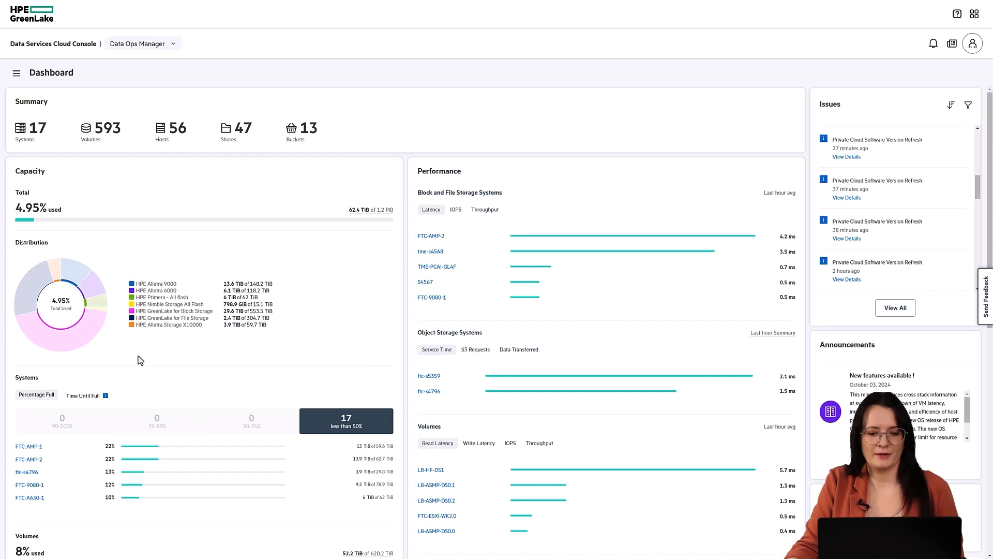
mouse_move(308, 357)
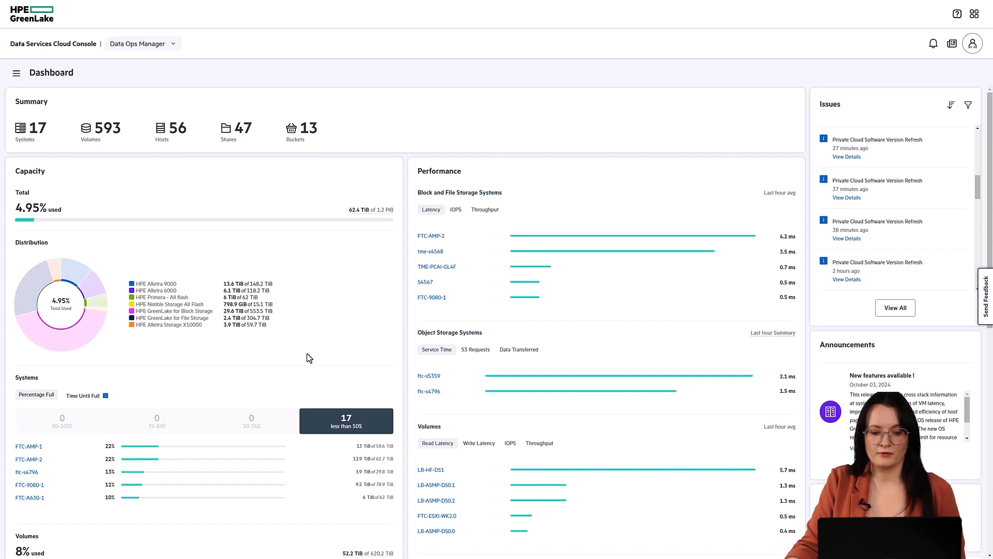
mouse_move(463, 304)
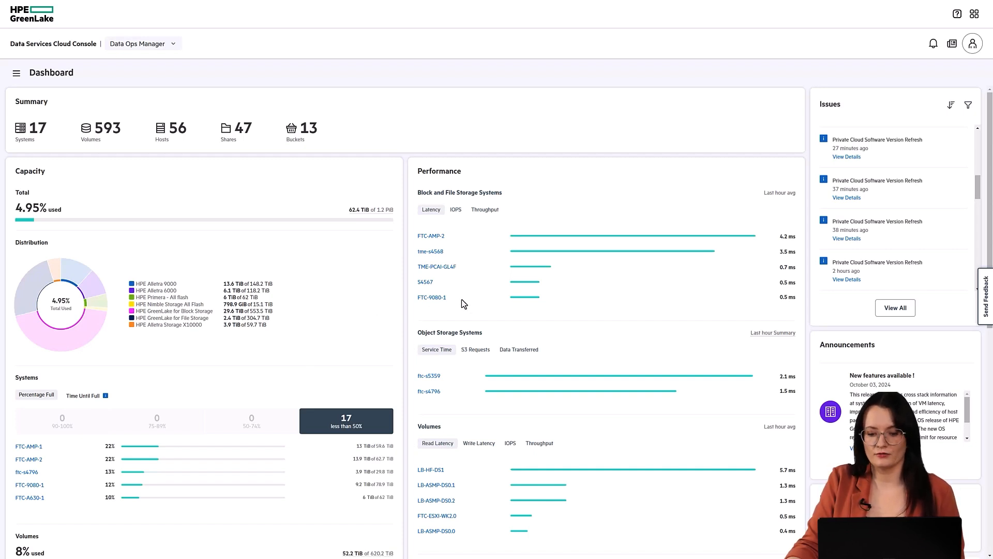
mouse_move(431, 392)
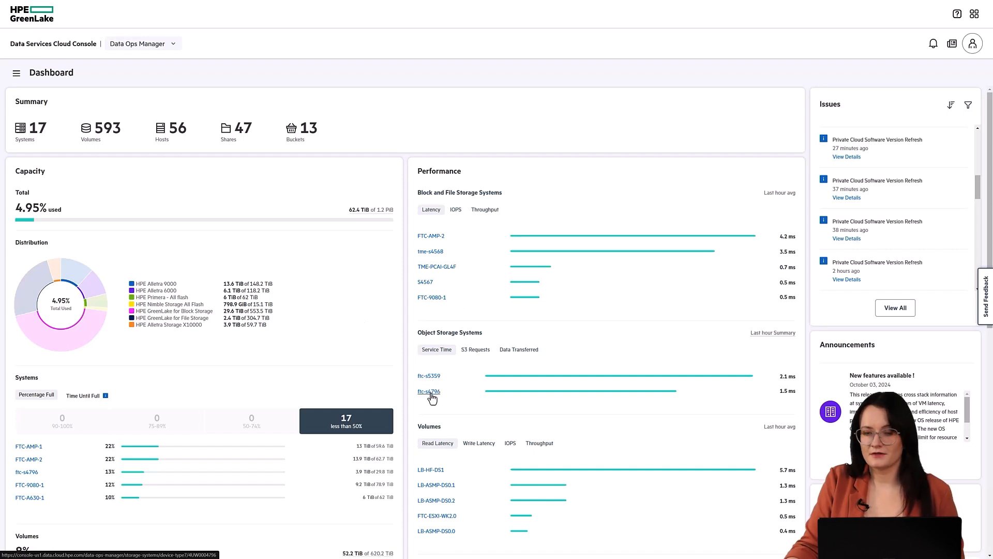
- Open system ftc-s4796 and browse its Capacity and Performance charts
click(429, 391)
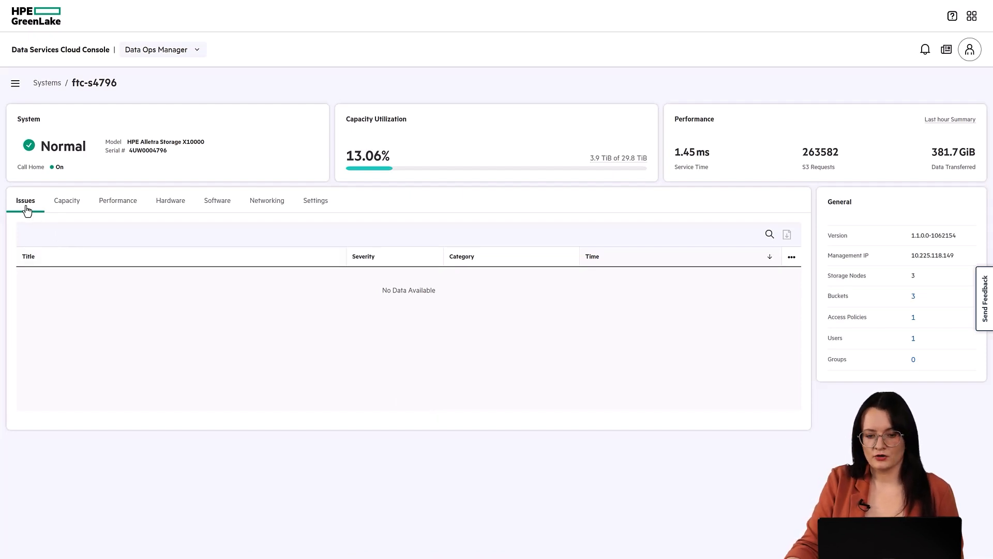
mouse_move(65, 209)
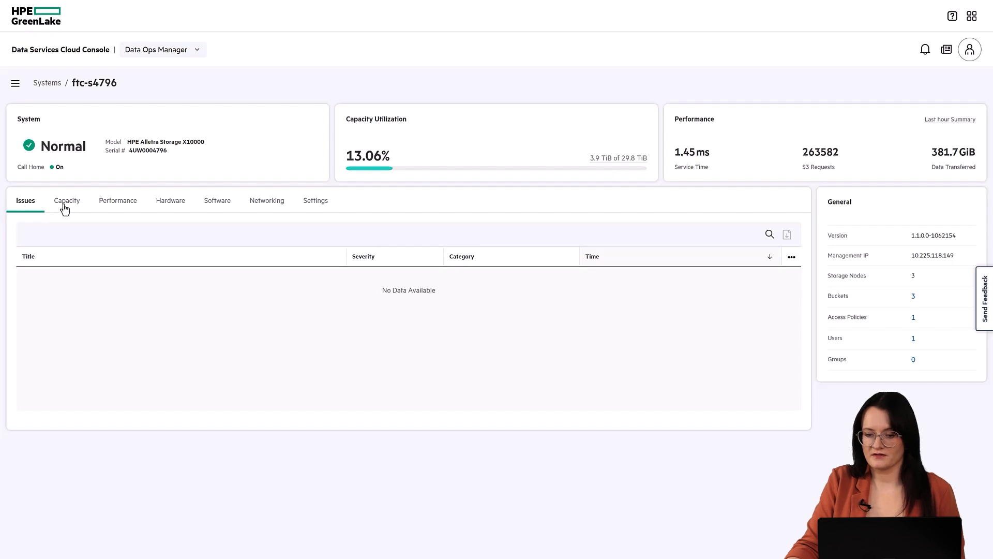
click(67, 201)
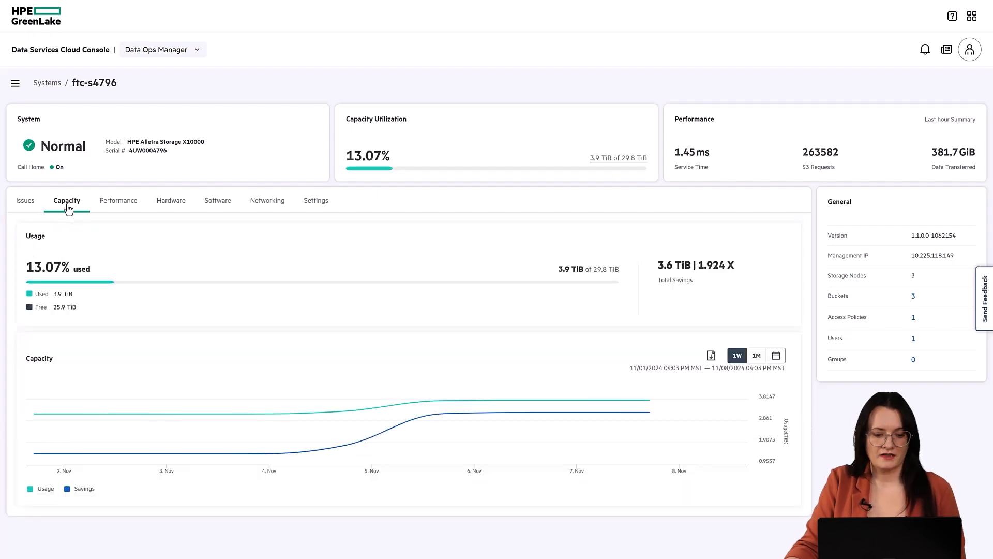
mouse_move(320, 378)
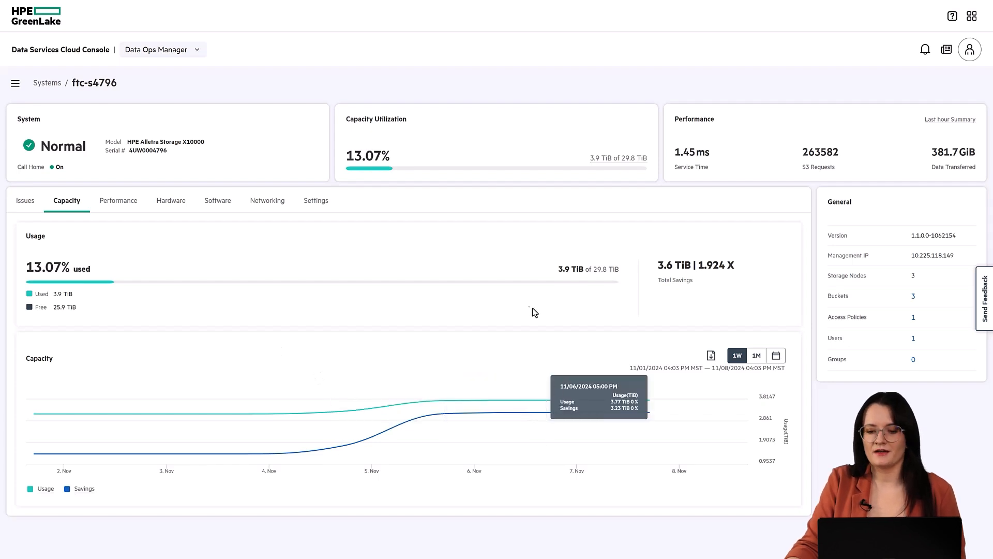
mouse_move(120, 216)
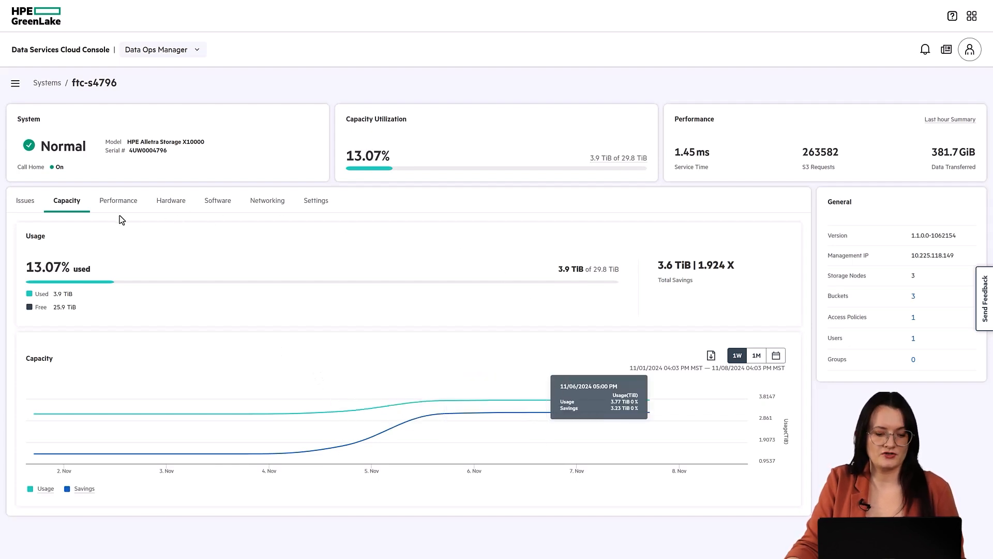
click(118, 200)
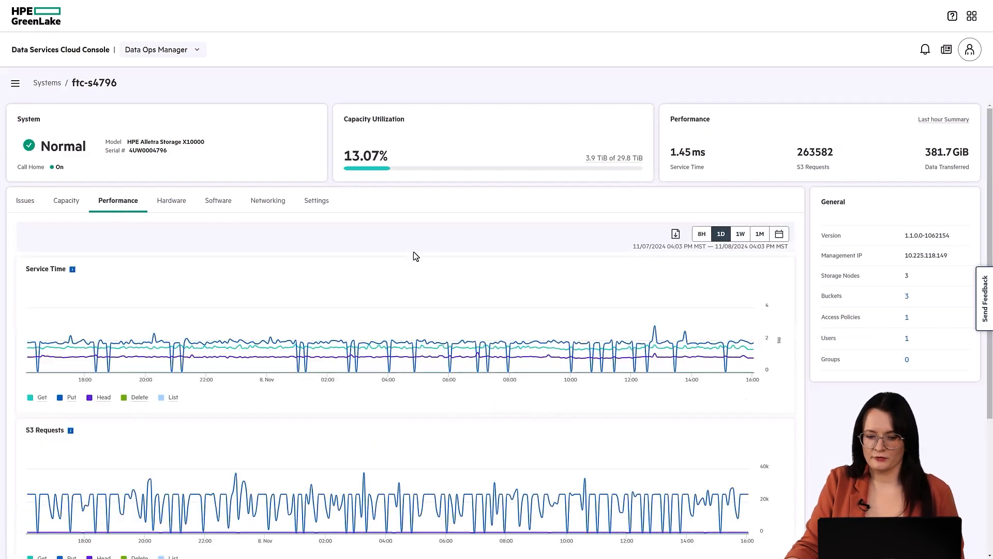
scroll(down, 3)
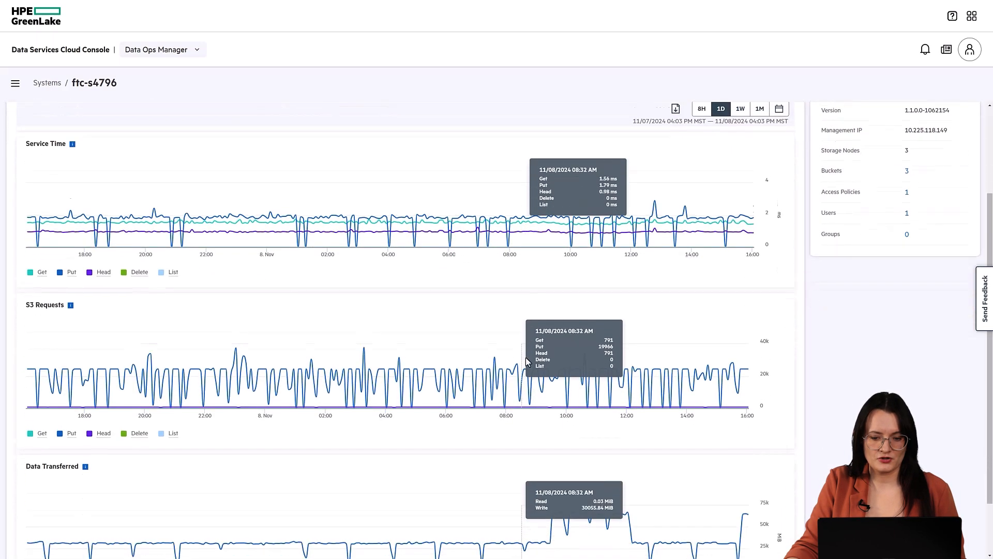
scroll(down, 3)
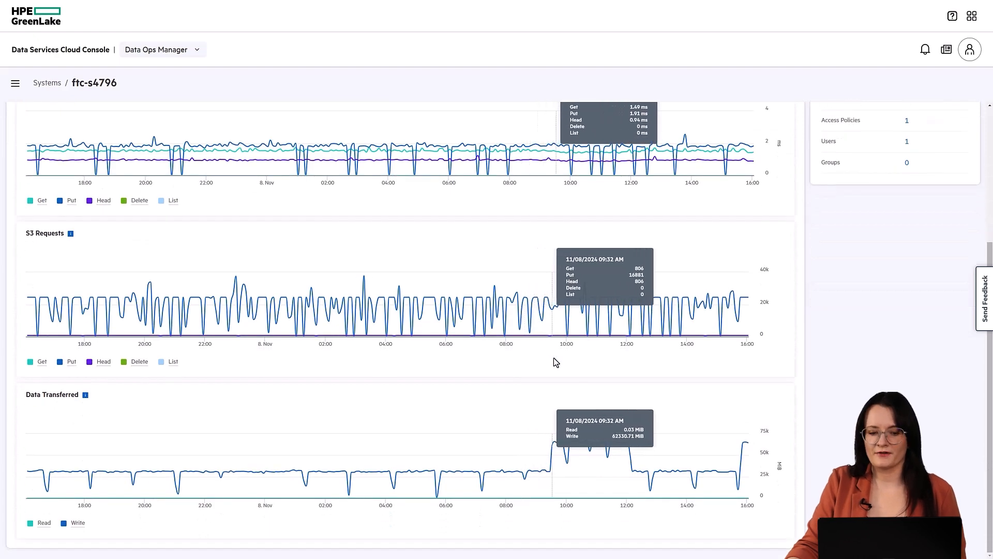
scroll(up, 3)
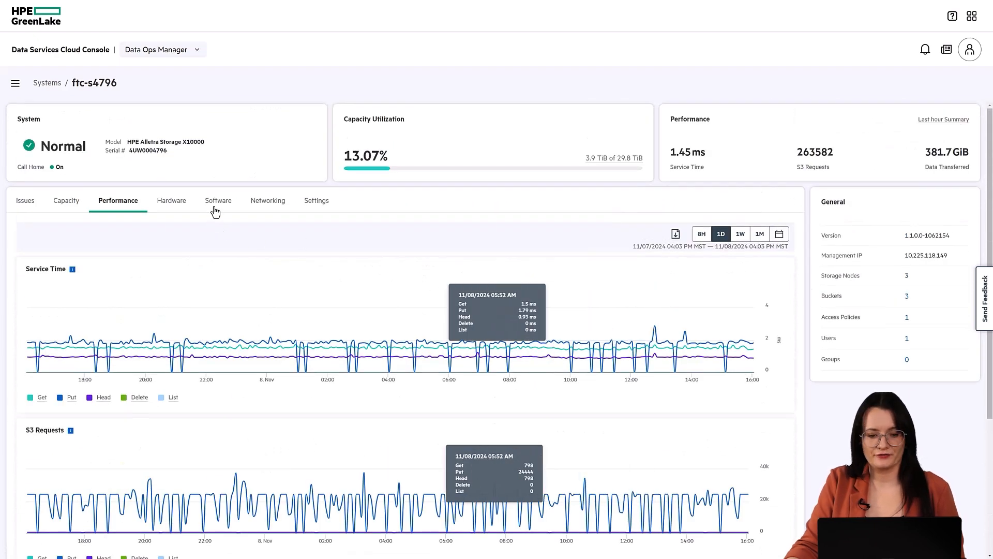
- View the Software, Networking and Settings tabs for ftc-s4796
click(218, 201)
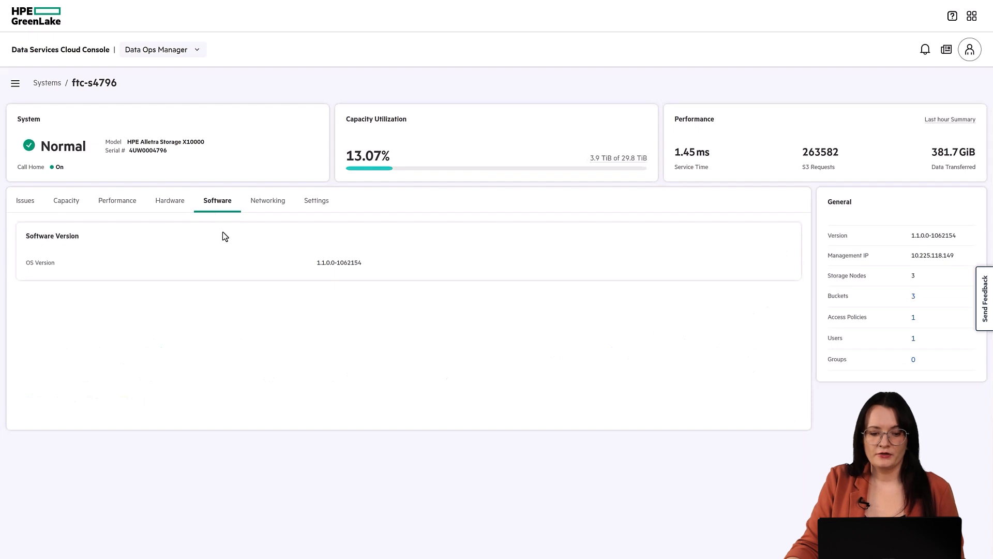
click(268, 200)
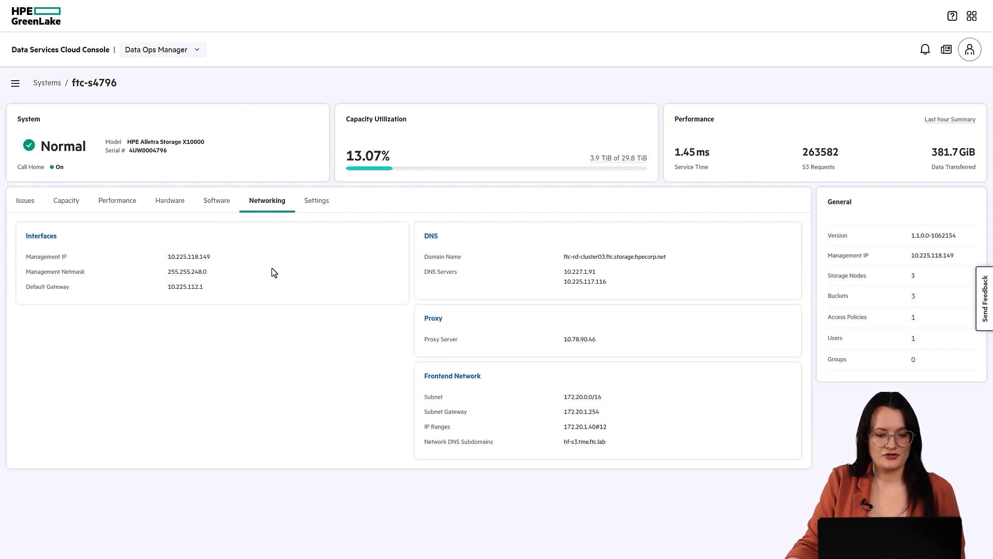
click(317, 201)
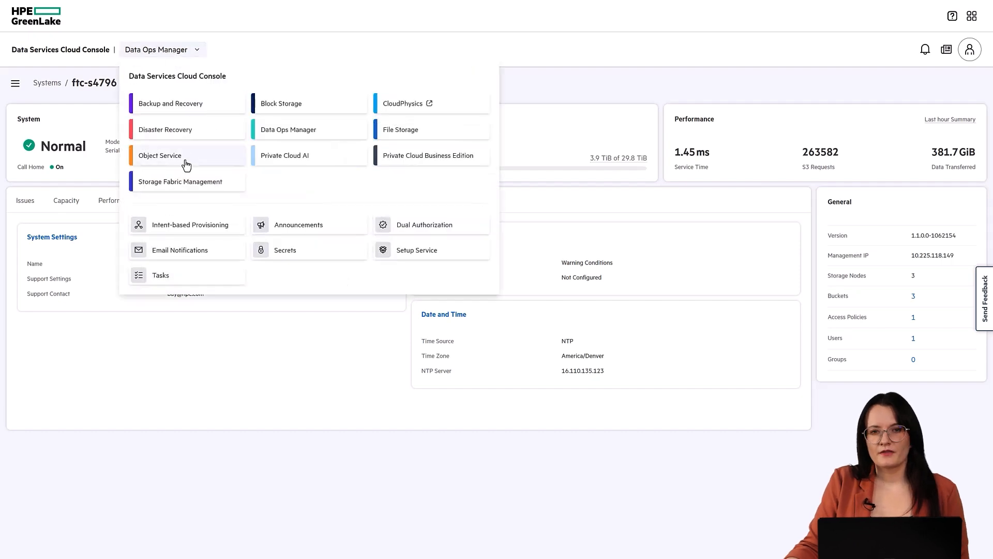
- Choose Object Service from the service switcher dropdown
click(160, 155)
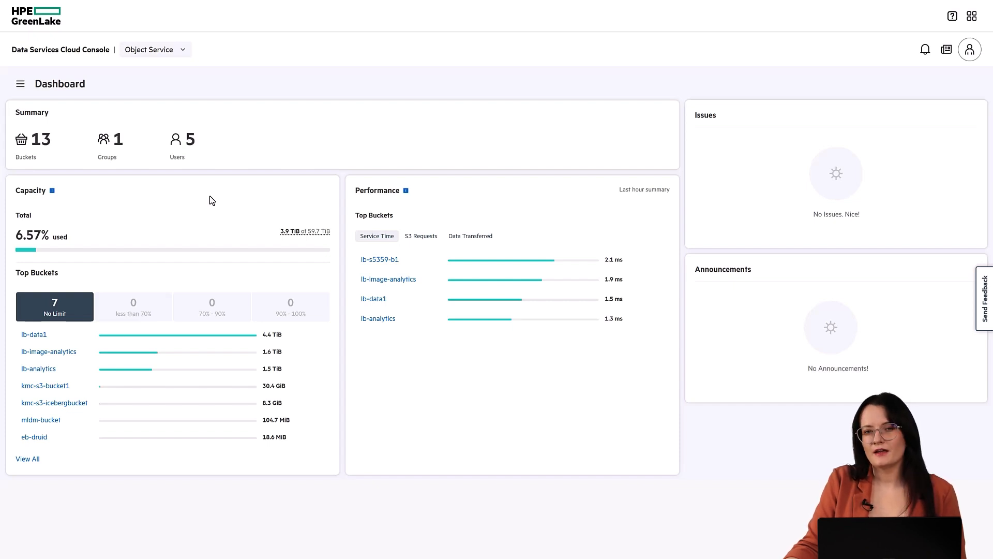
mouse_move(190, 198)
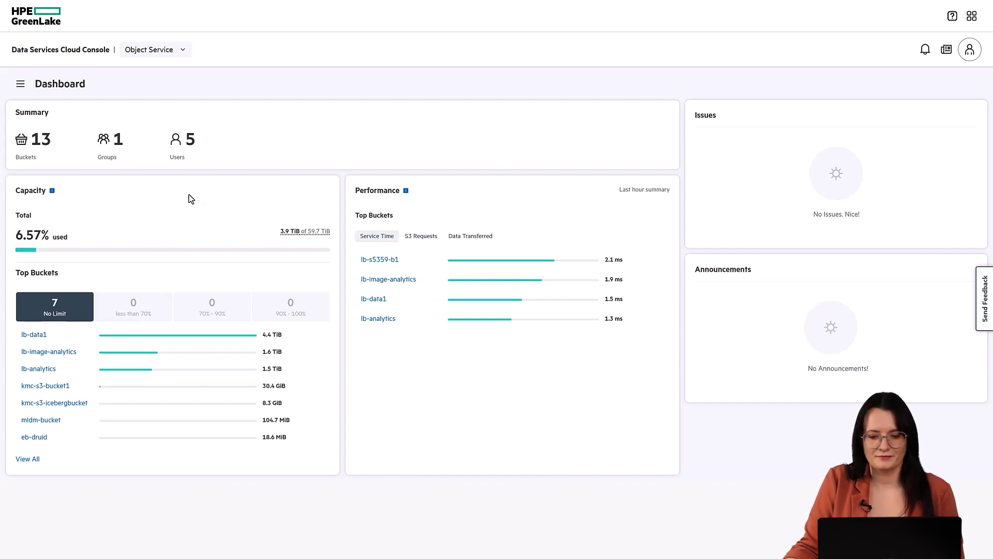
mouse_move(385, 293)
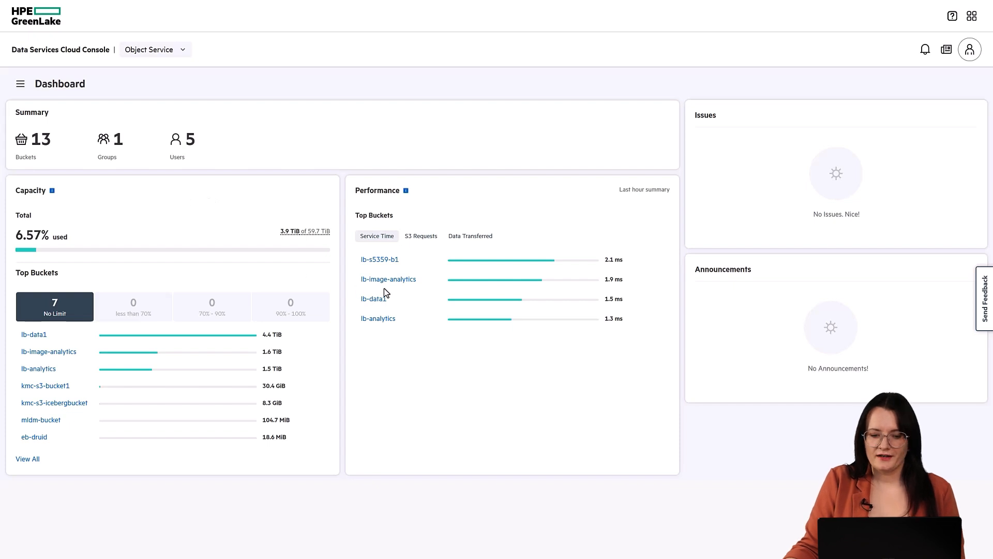
- Open bucket lb-image-analytics and view its Capacity and Performance tabs
click(388, 279)
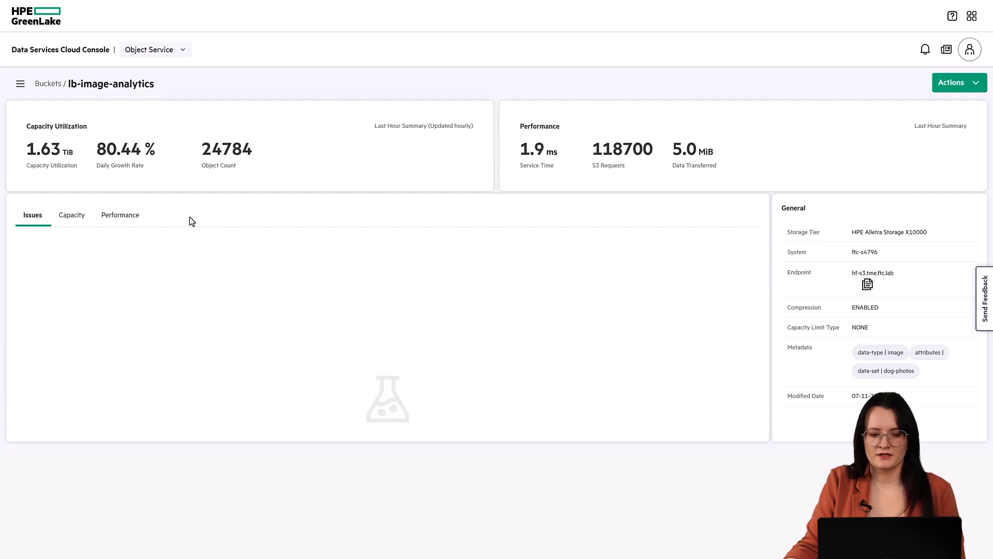
mouse_move(397, 248)
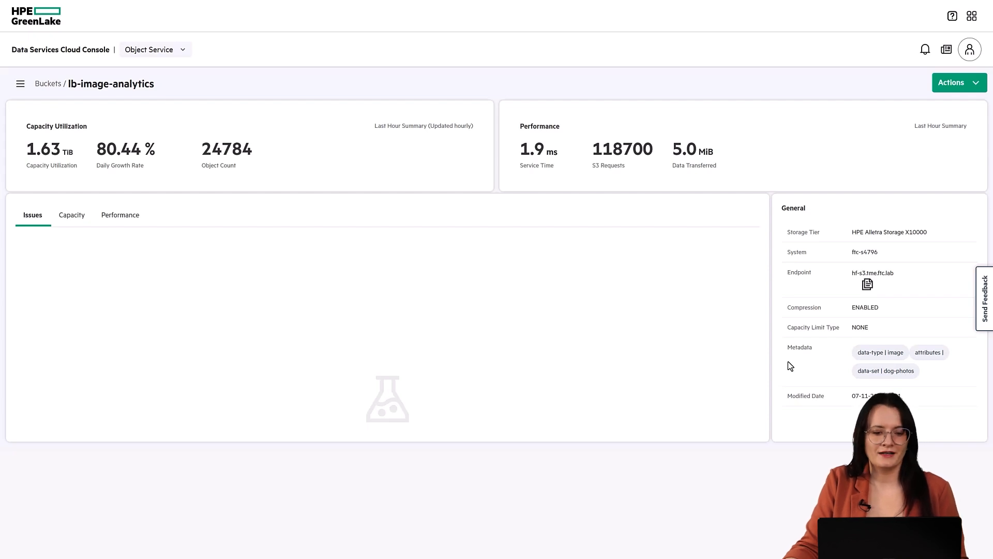
mouse_move(793, 370)
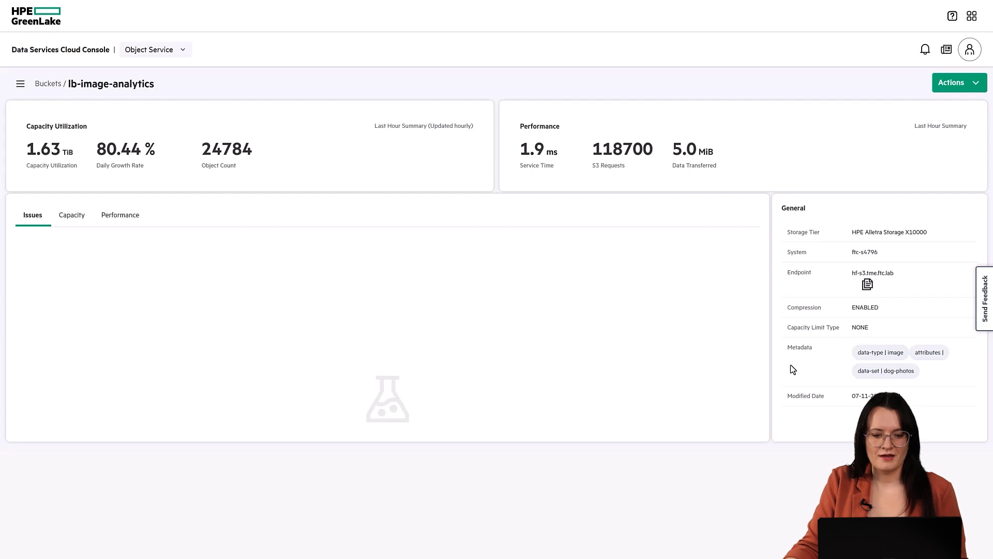
click(71, 214)
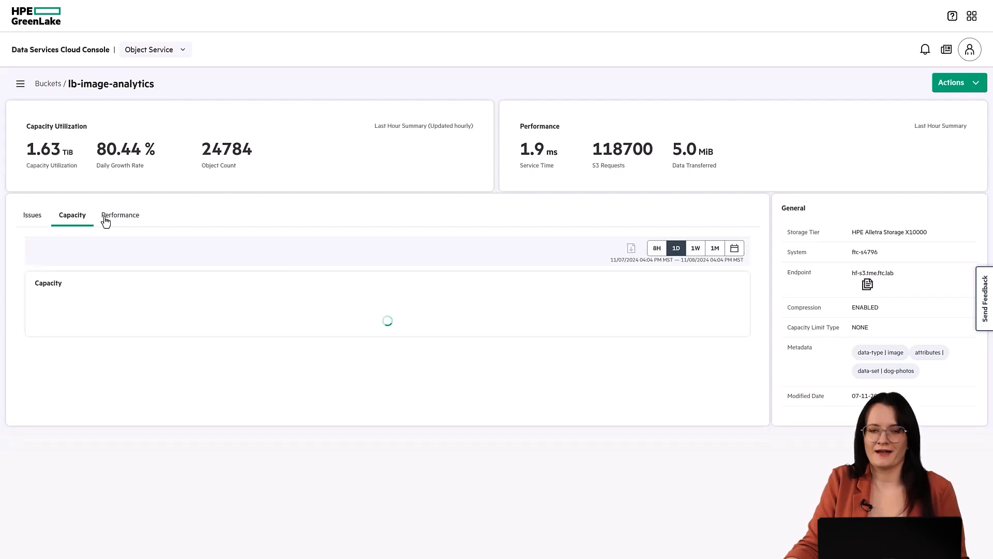
click(120, 215)
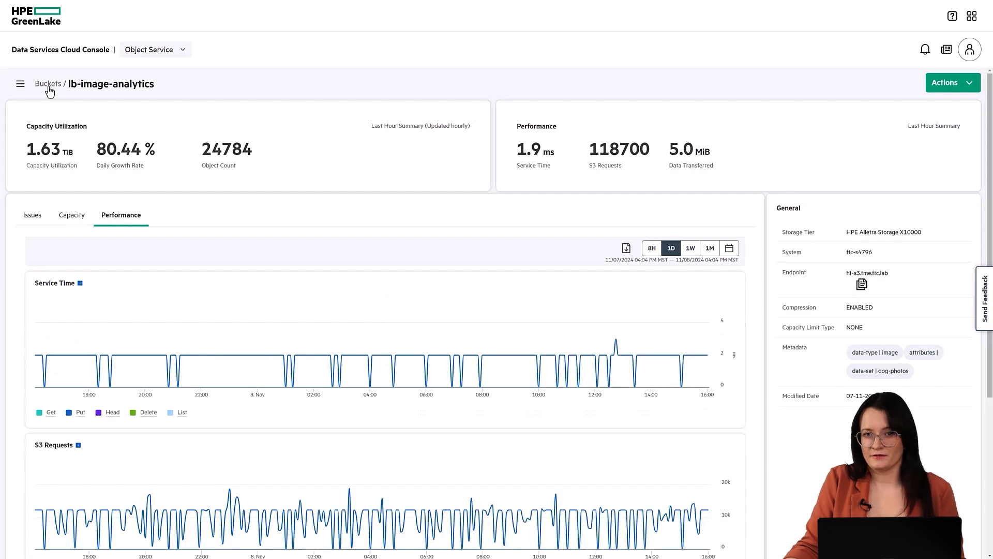
- Start a bucket named lb-datalake with compression kept, reaching the System step
click(49, 83)
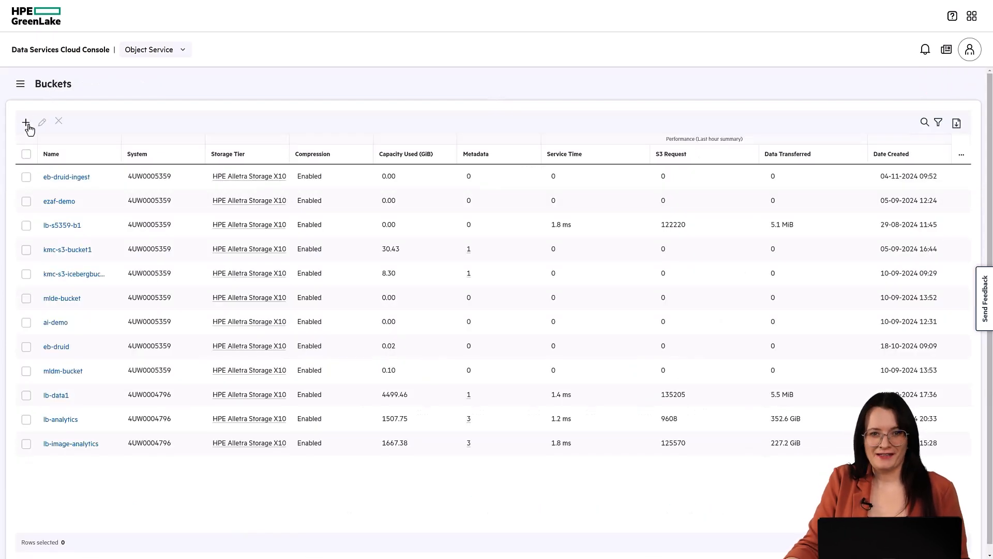
click(25, 122)
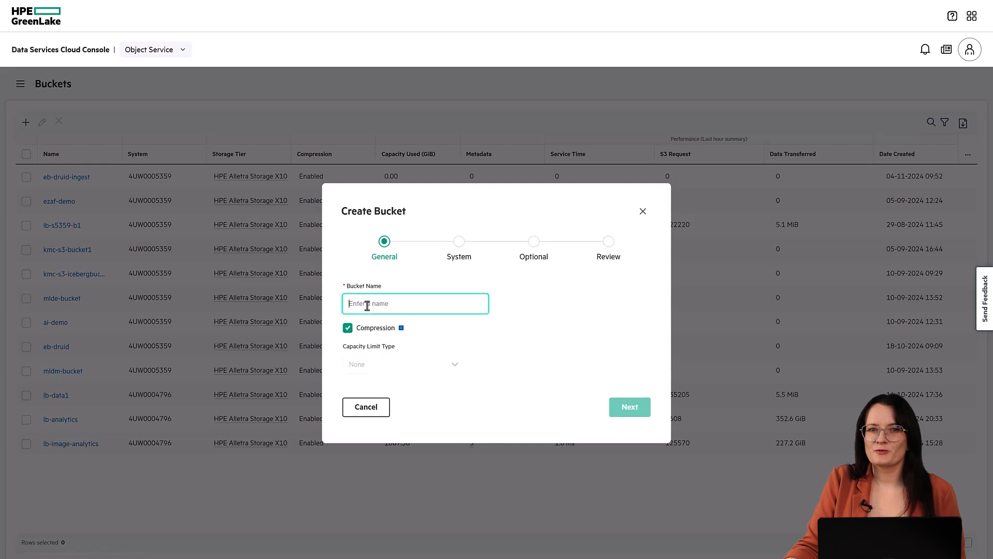
text(lb-datalake)
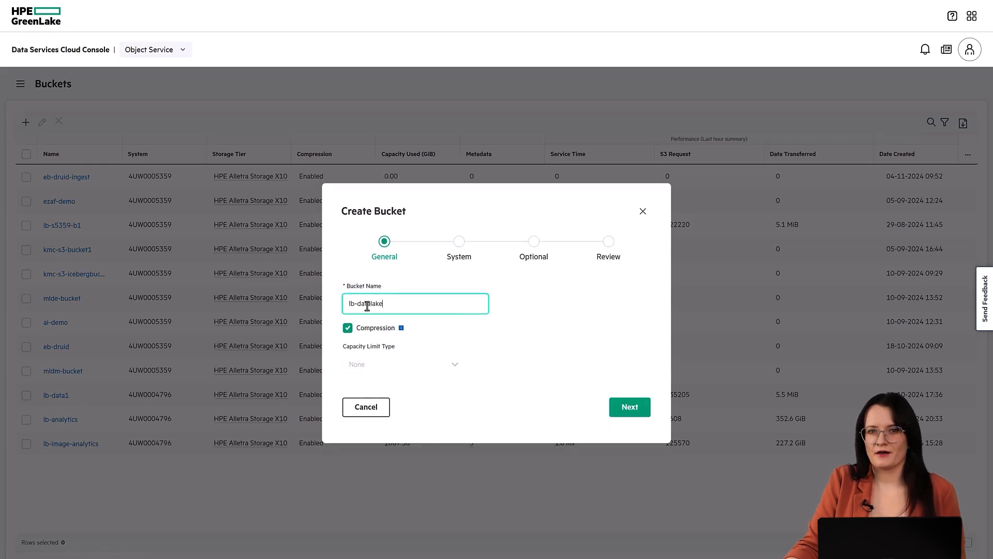
click(630, 407)
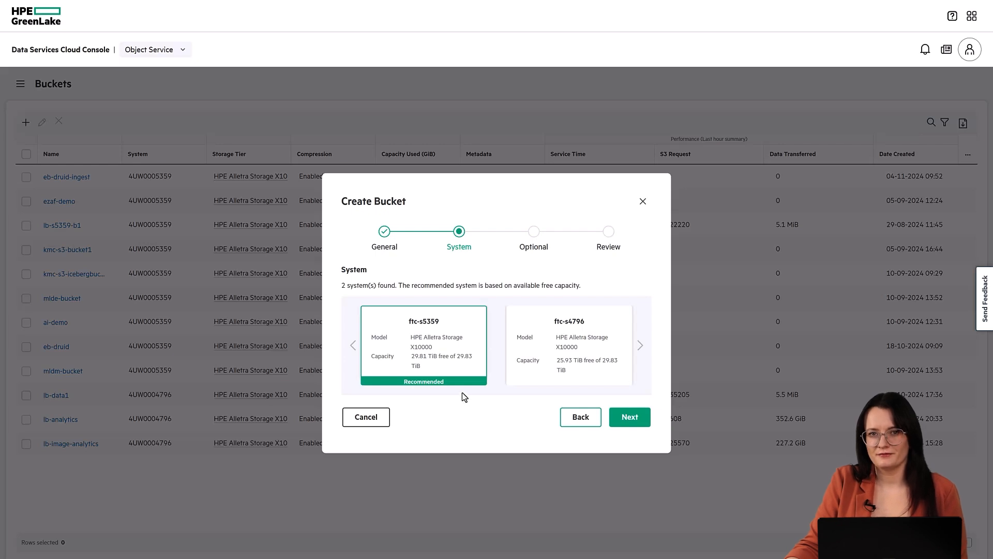
mouse_move(439, 368)
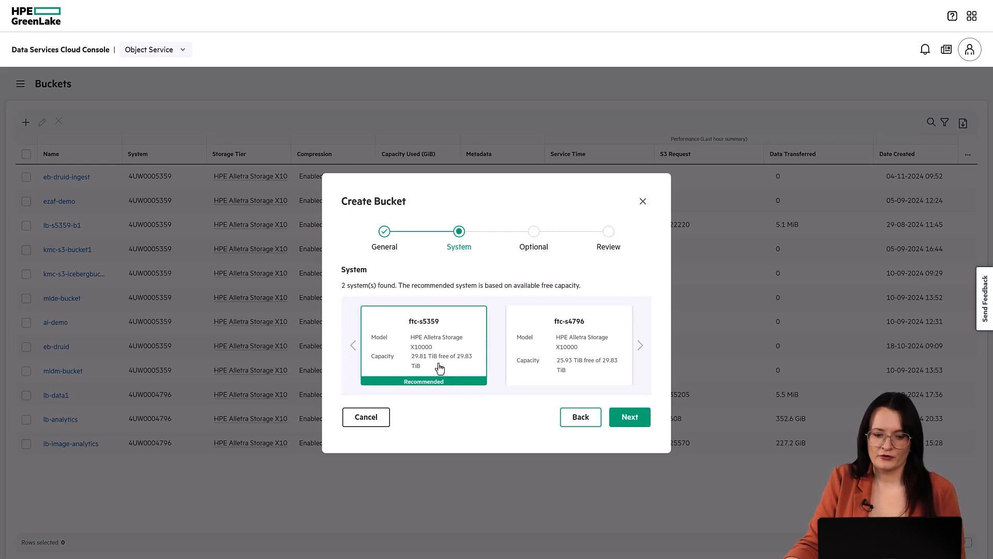
mouse_move(547, 404)
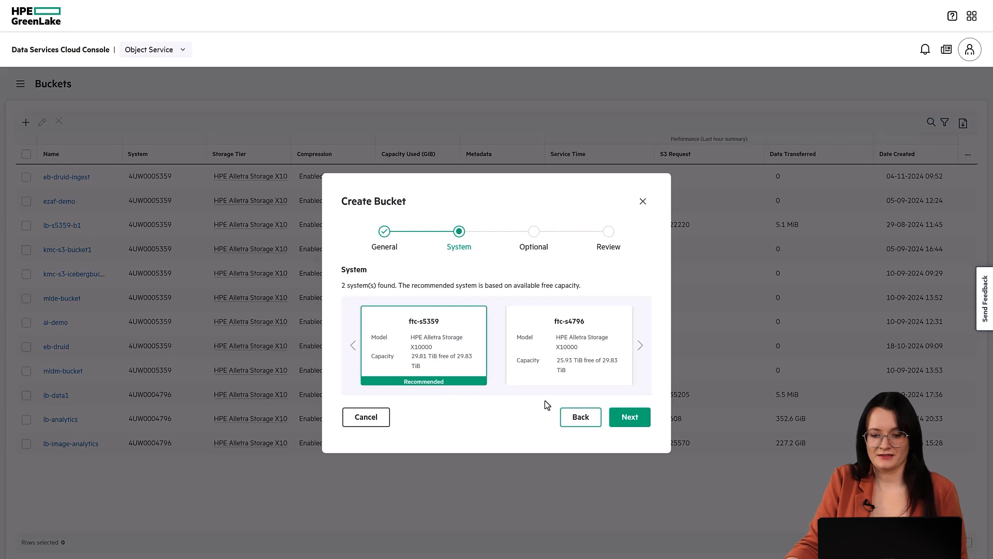
- Keep system ftc-s5359 and add metadata keys data-type and data-source
click(629, 417)
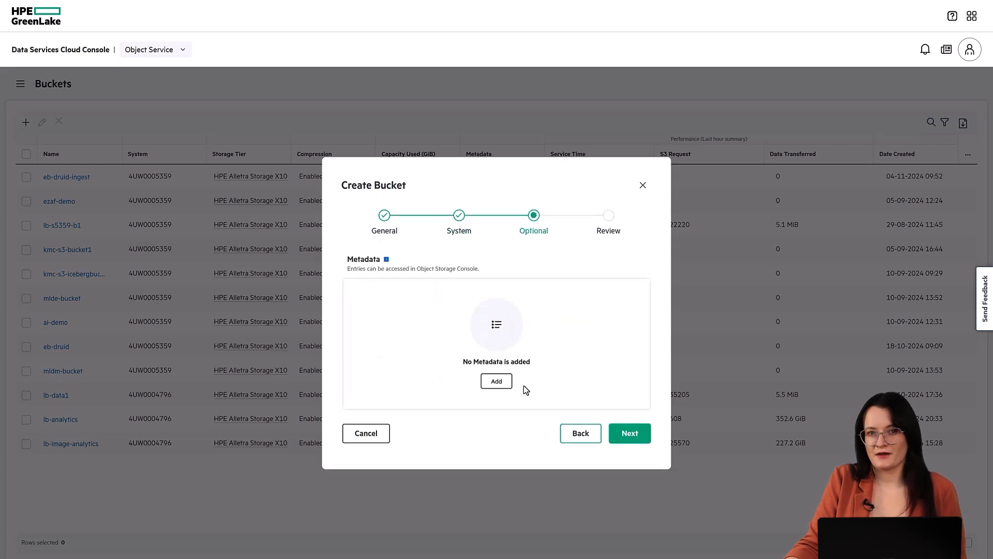
click(496, 381)
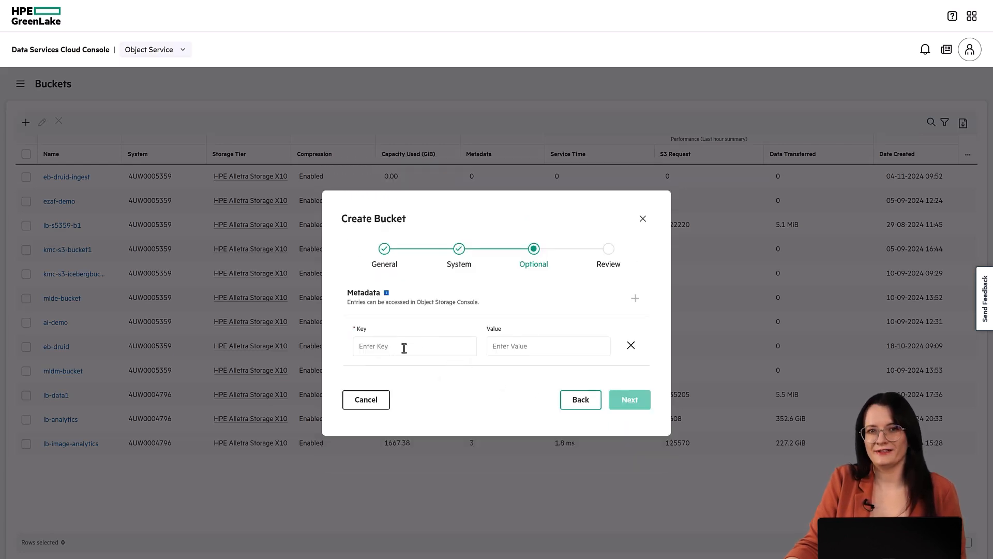
text(data-ty)
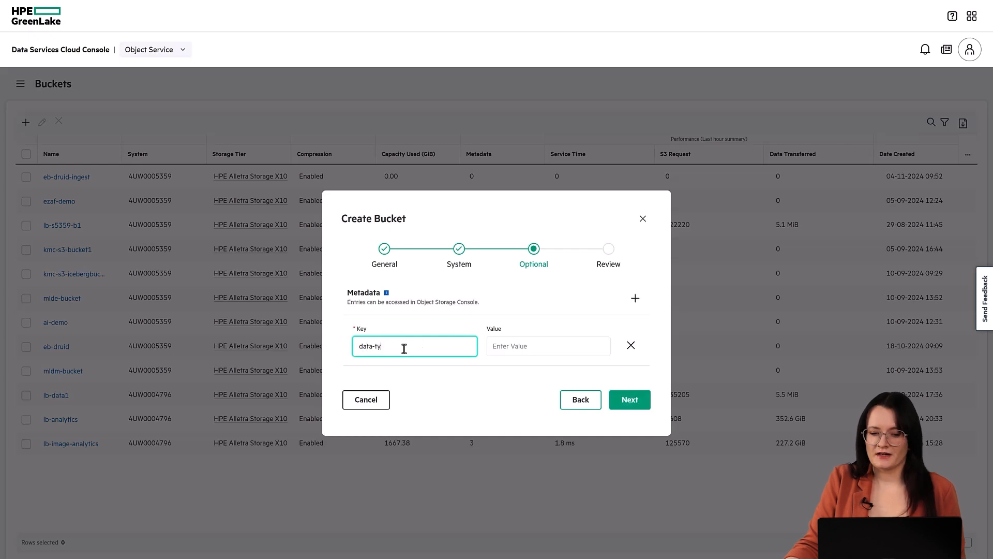
click(635, 299)
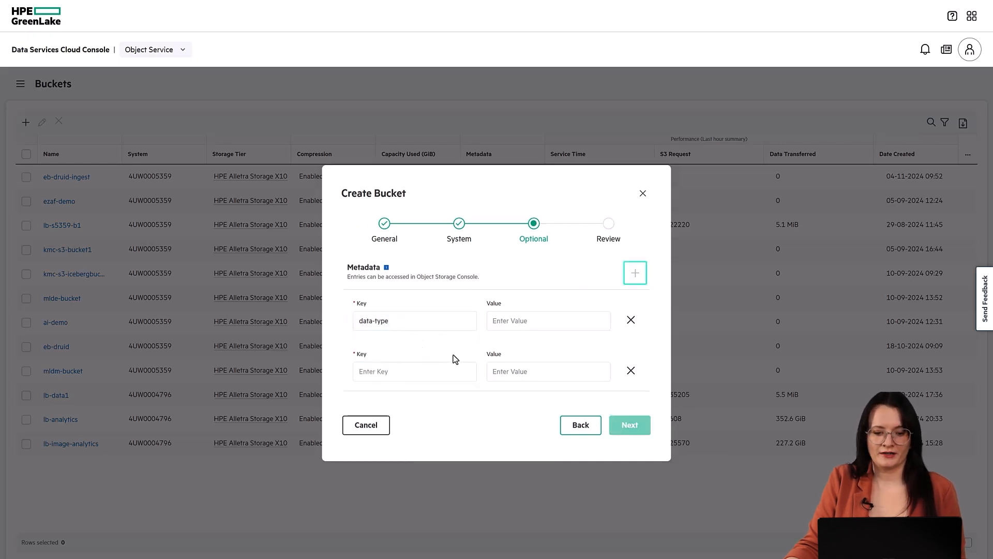
text(data-source)
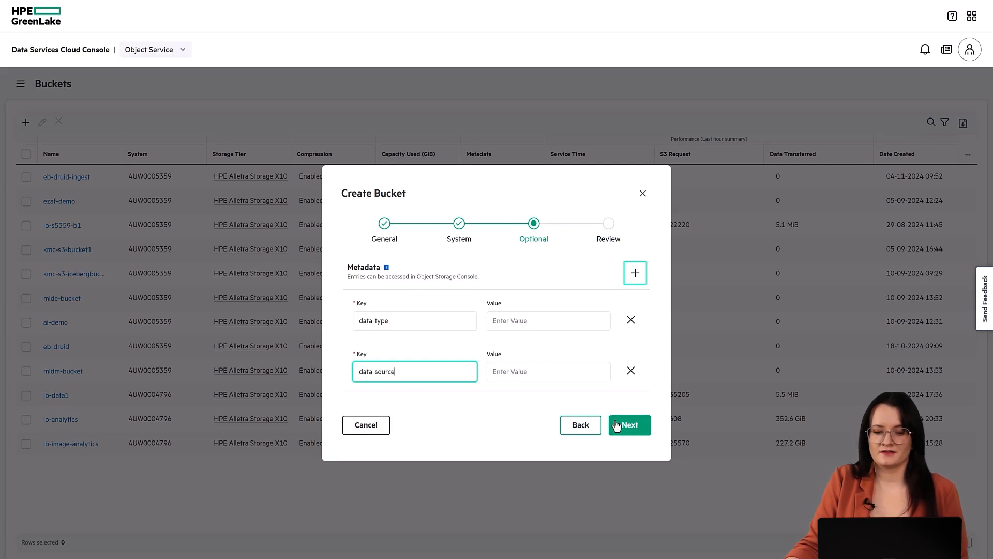
click(629, 425)
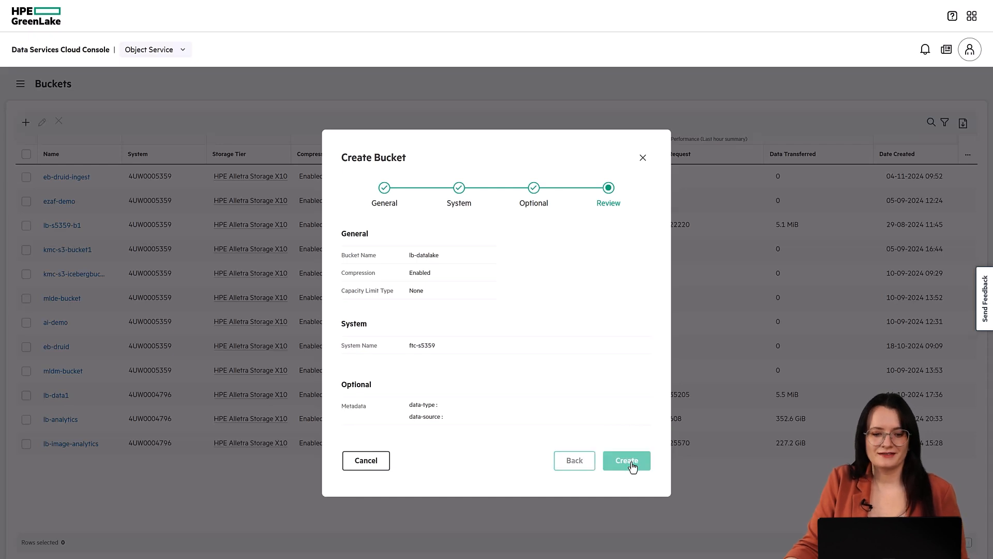
- Create bucket lb-datalake and start access policy 'readonly' on system ftc-s5359
click(627, 461)
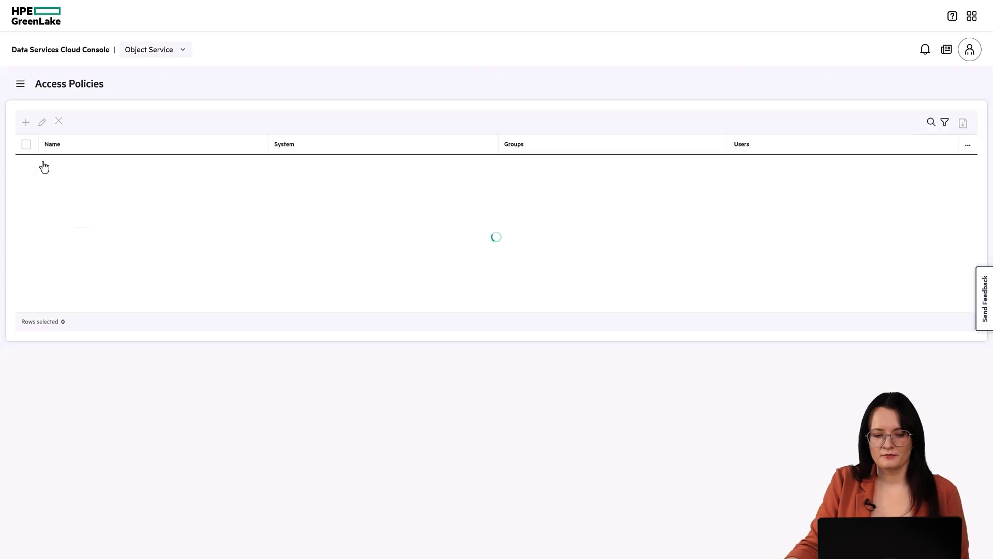
click(26, 122)
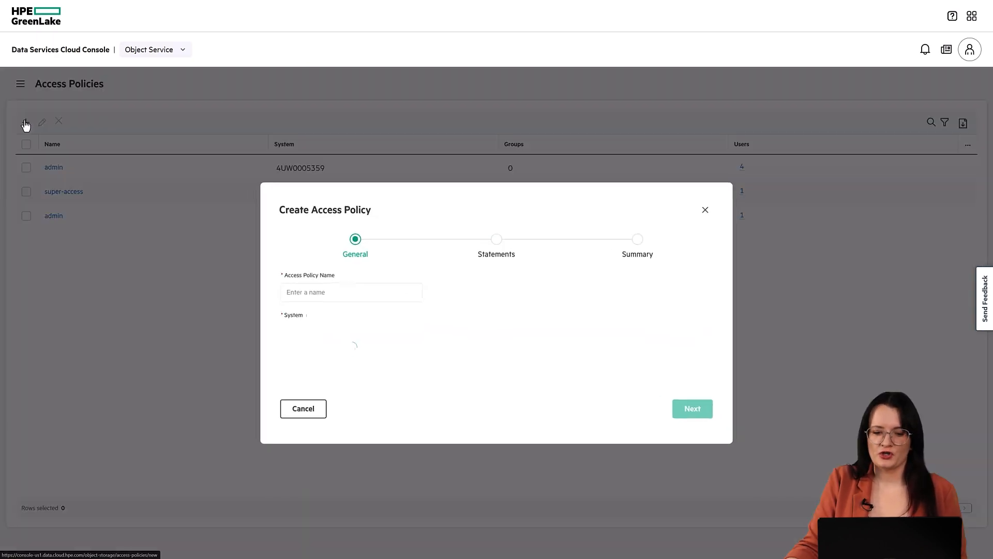
text(read)
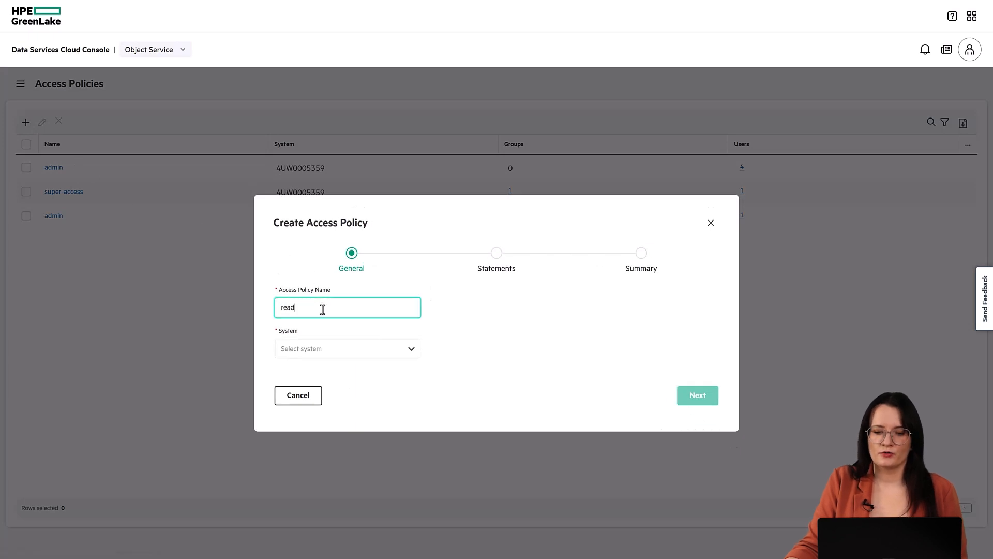
text(only)
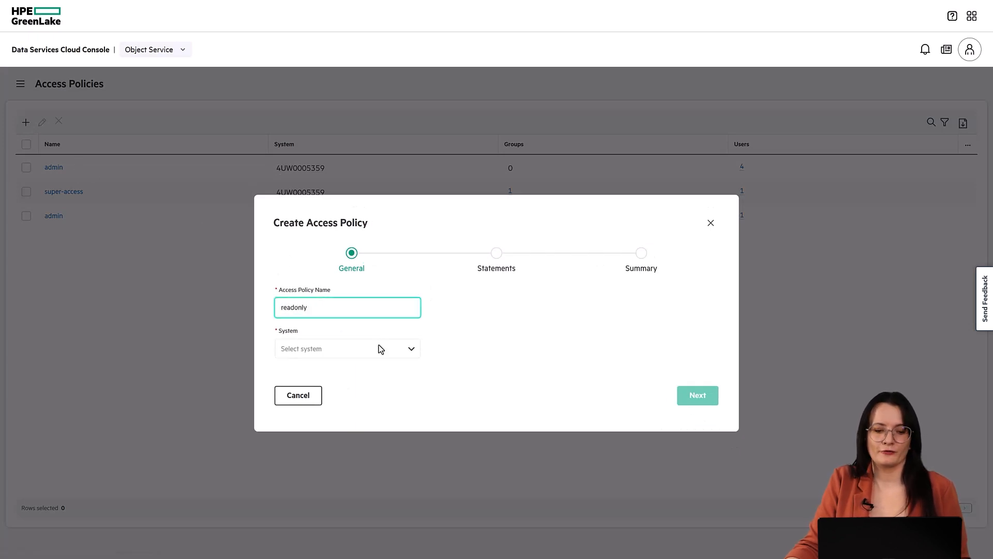
click(347, 349)
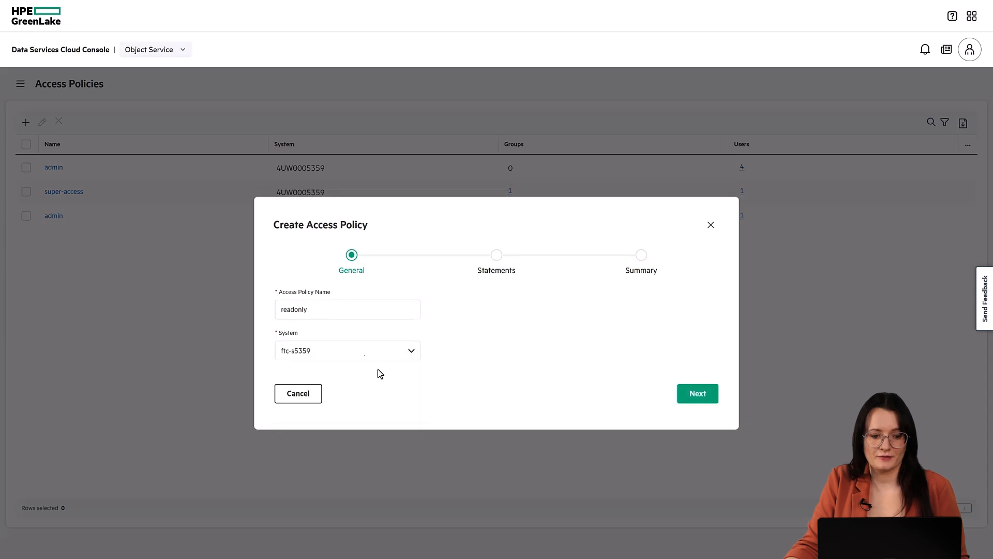
- Add an Allow statement for ListBucket and GetObject on all buckets
click(698, 393)
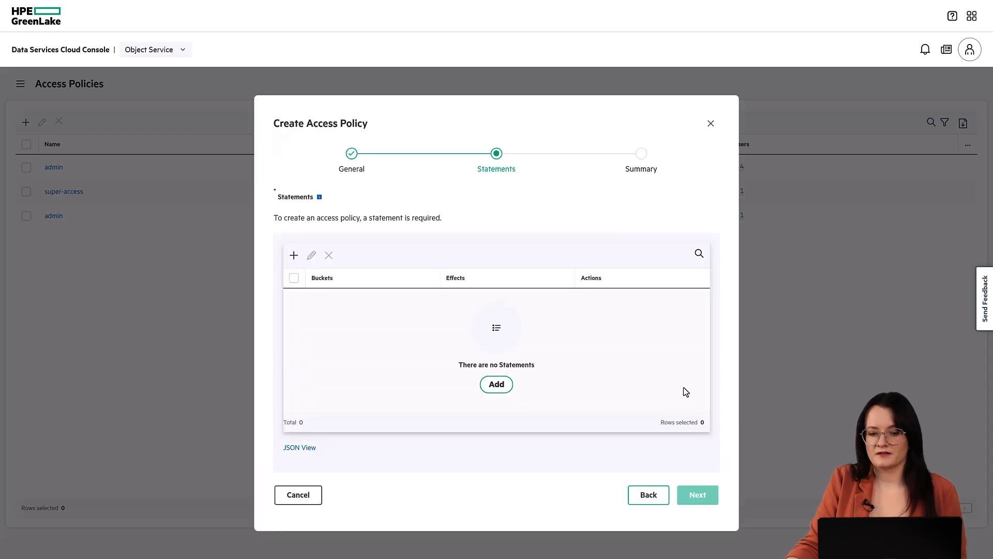
click(496, 384)
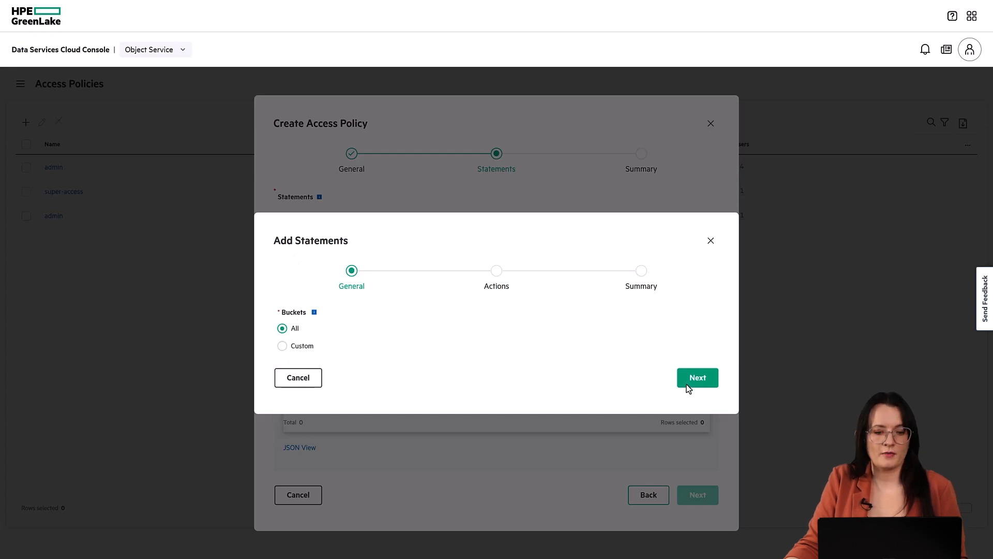
click(697, 378)
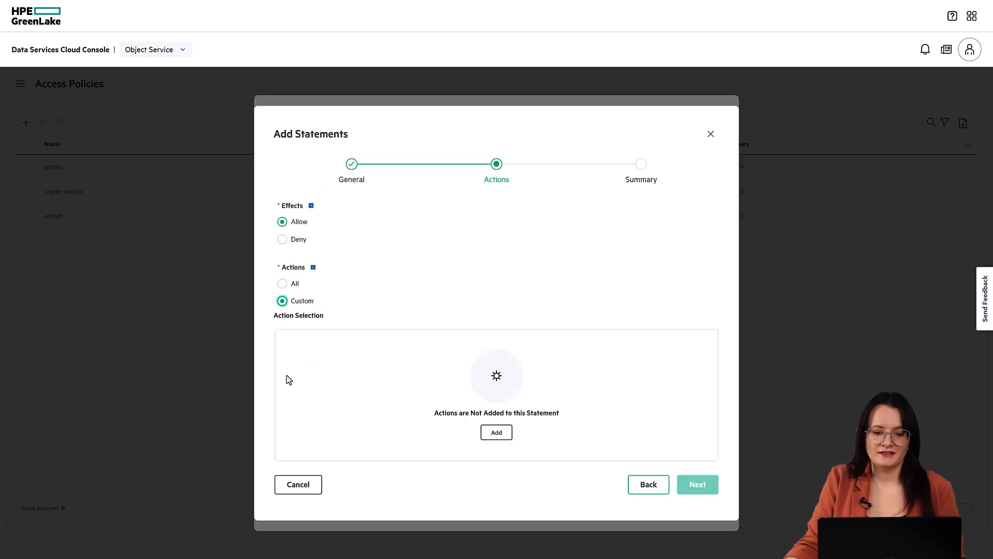
click(497, 432)
text(get)
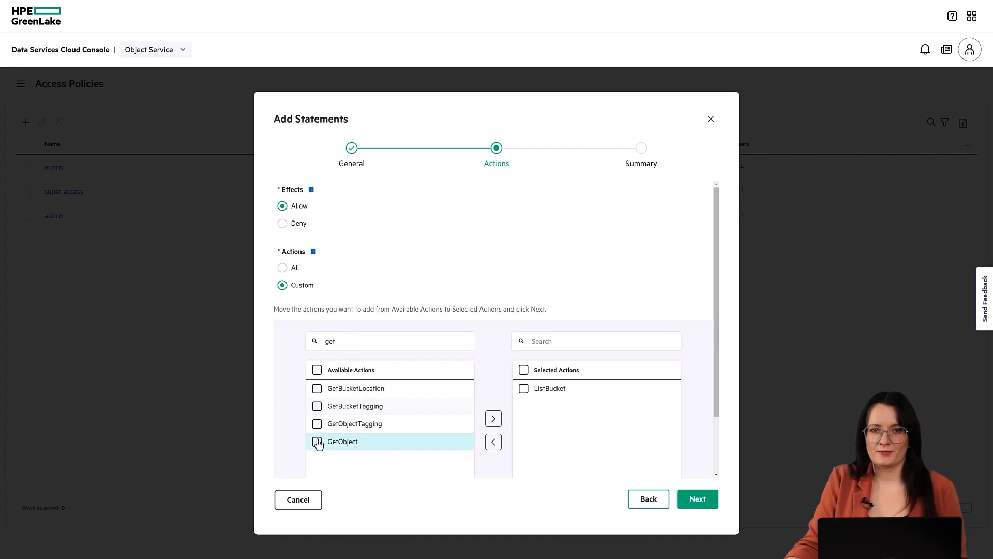
click(697, 499)
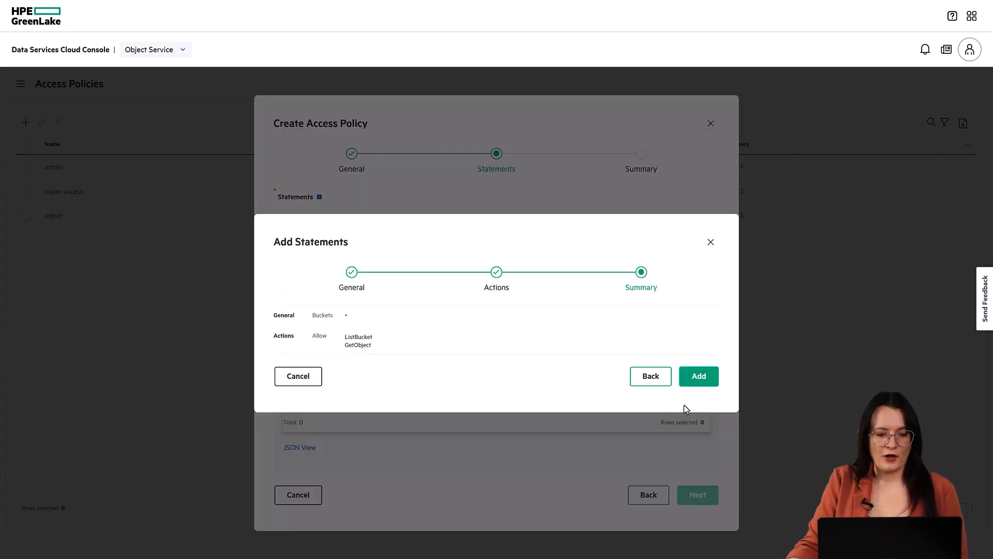
click(699, 377)
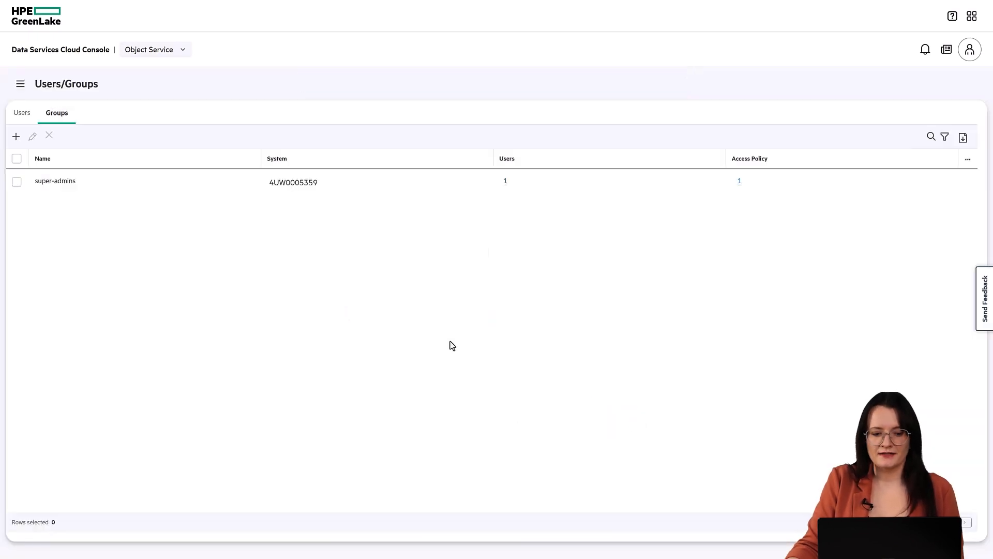
- Add user bay-ro on system ftc-s5359 in the read-only group, copying the one-time password before creating
click(21, 113)
text(ba)
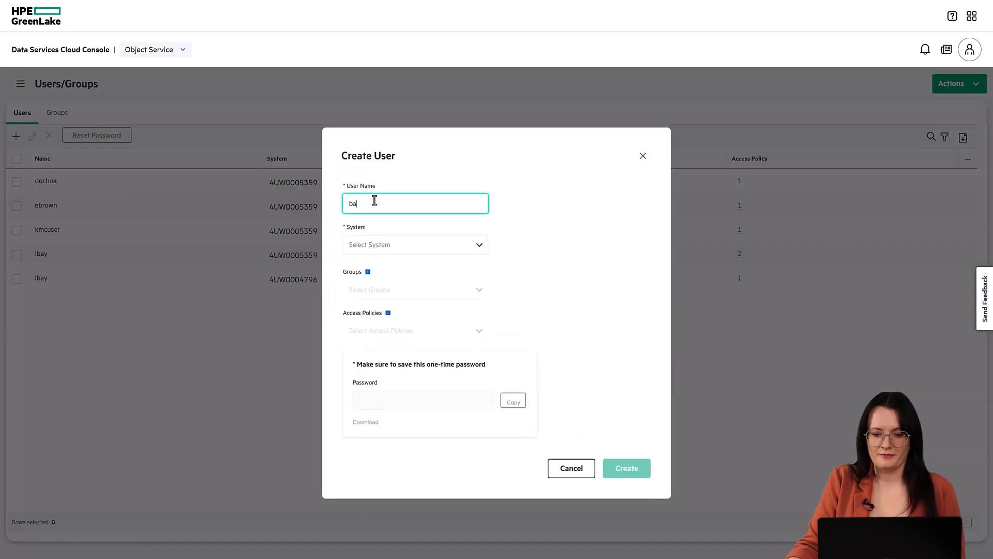
click(415, 244)
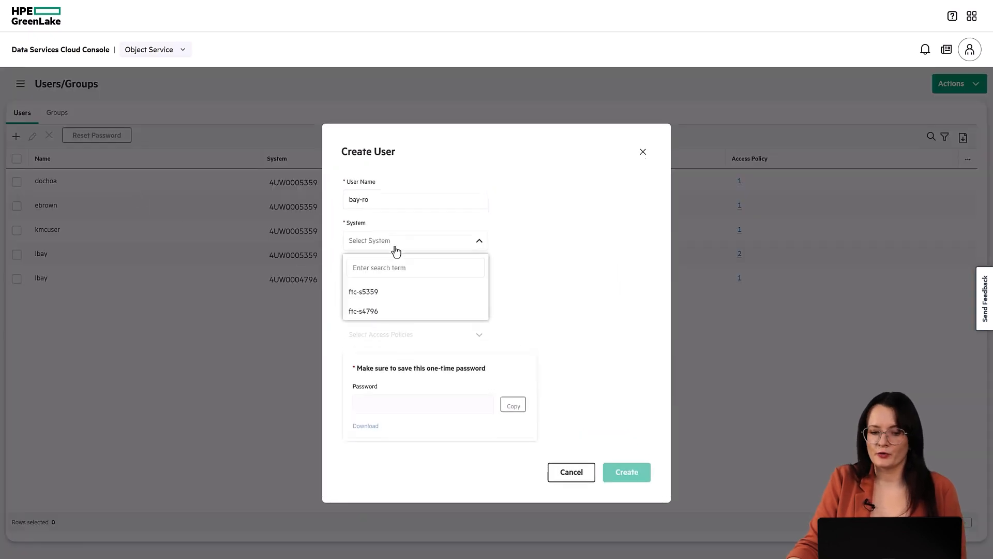
click(363, 292)
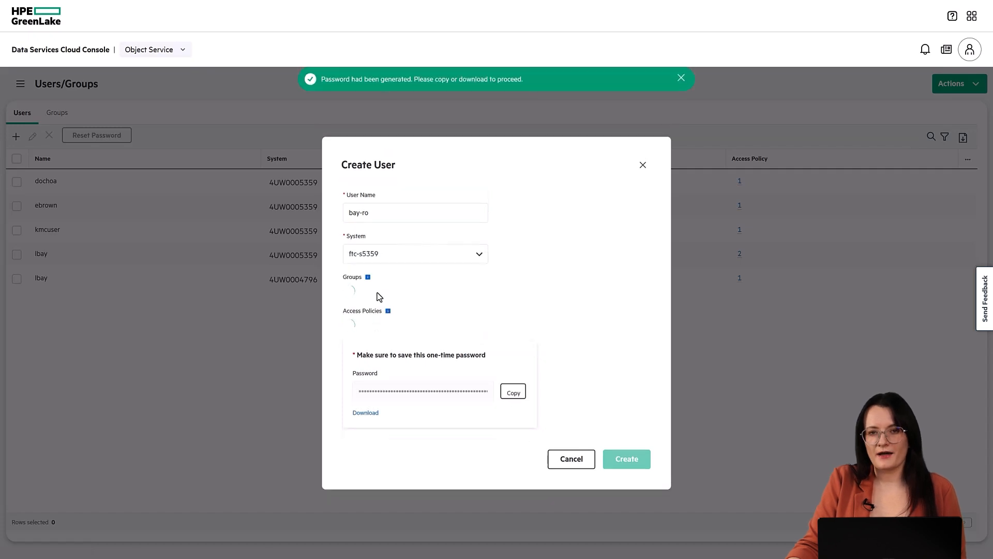
click(415, 288)
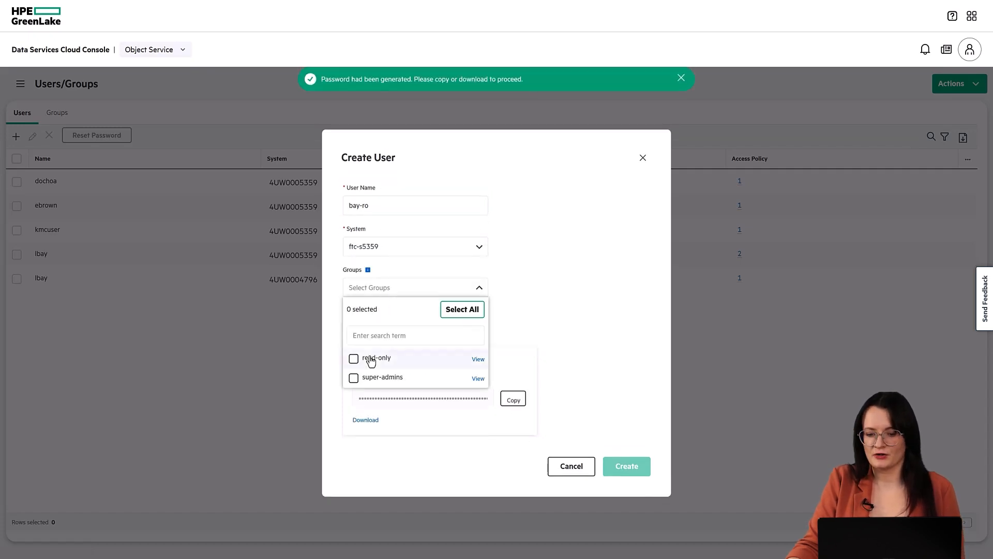
click(353, 358)
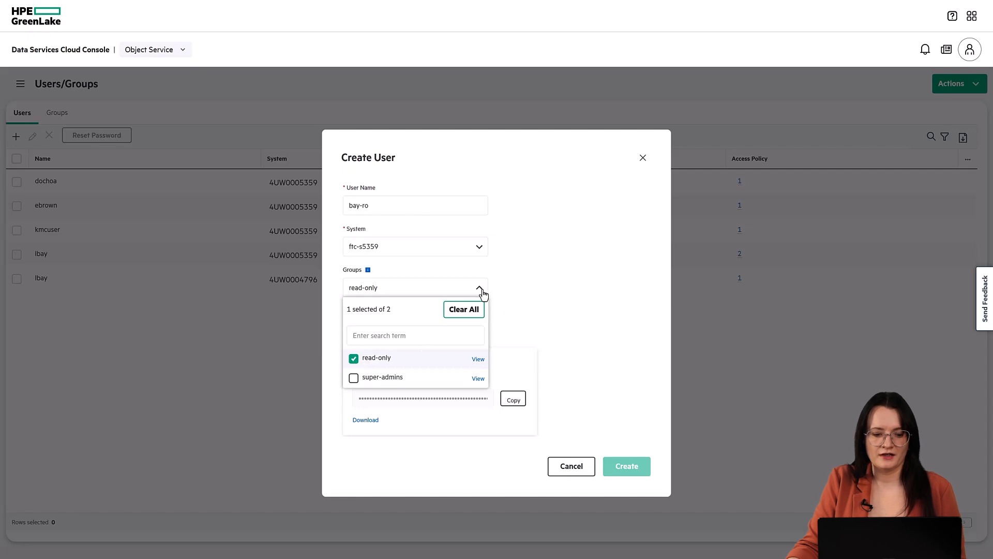
click(480, 288)
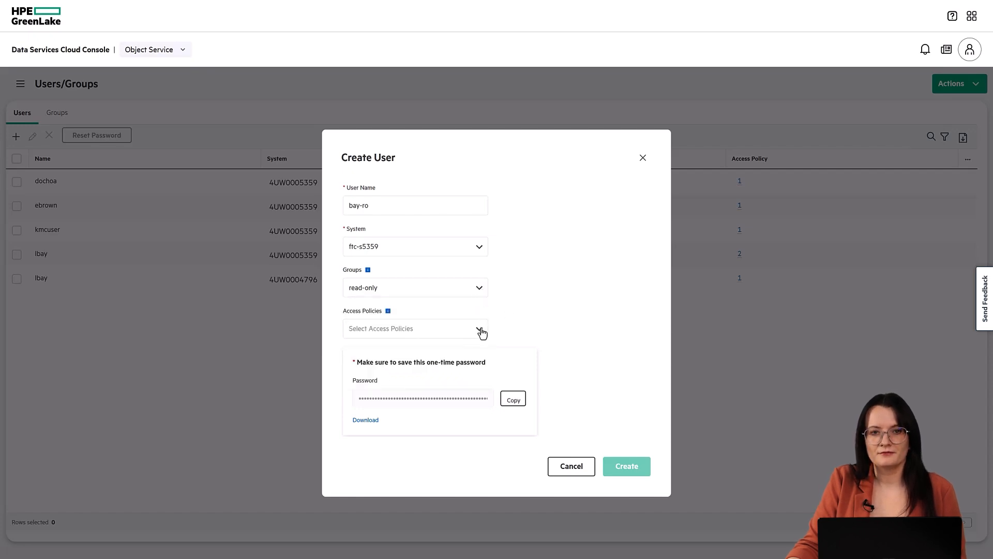
click(513, 399)
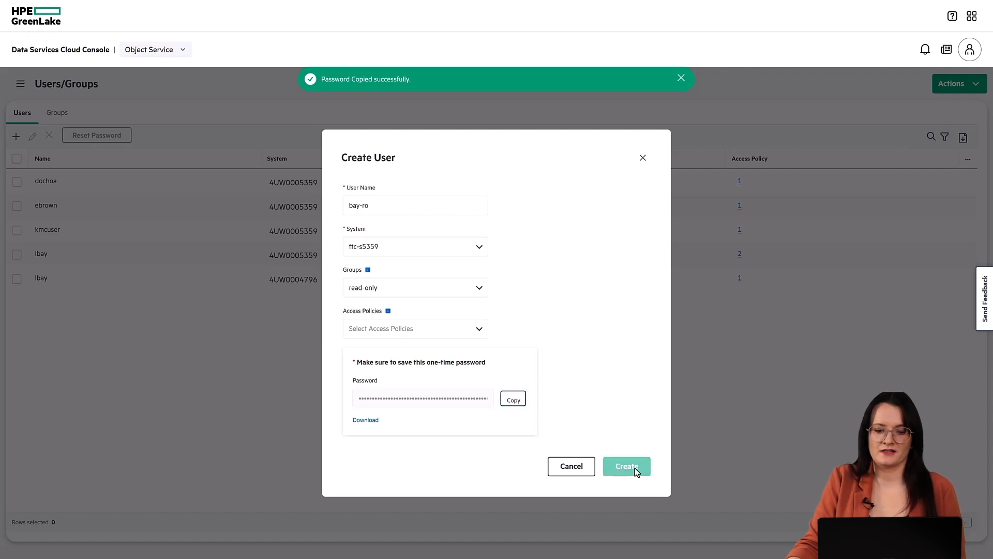
click(626, 467)
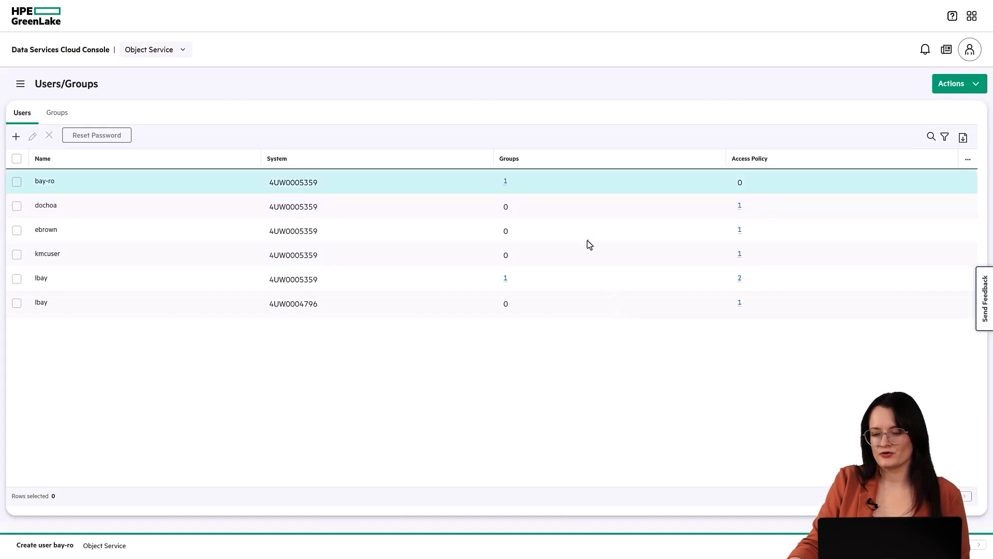
mouse_move(505, 180)
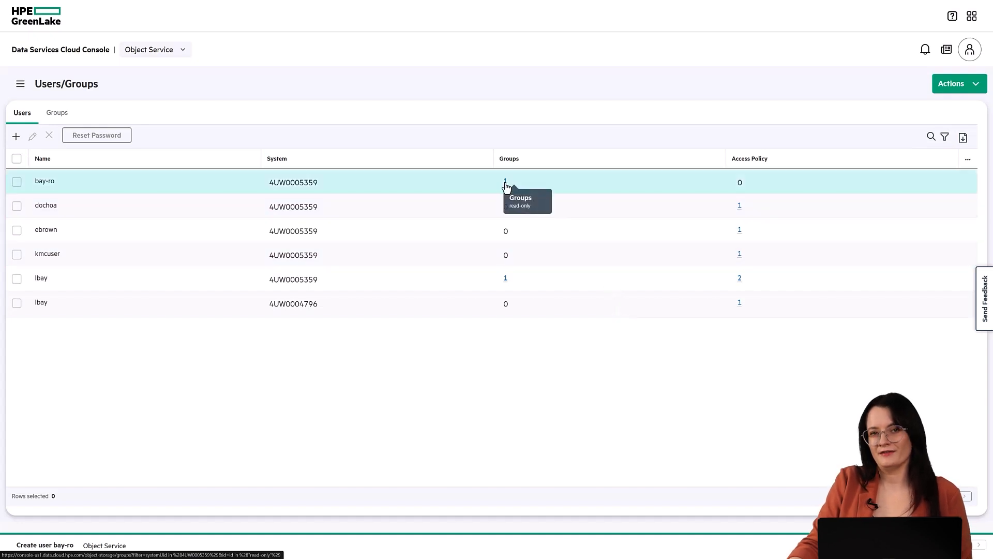